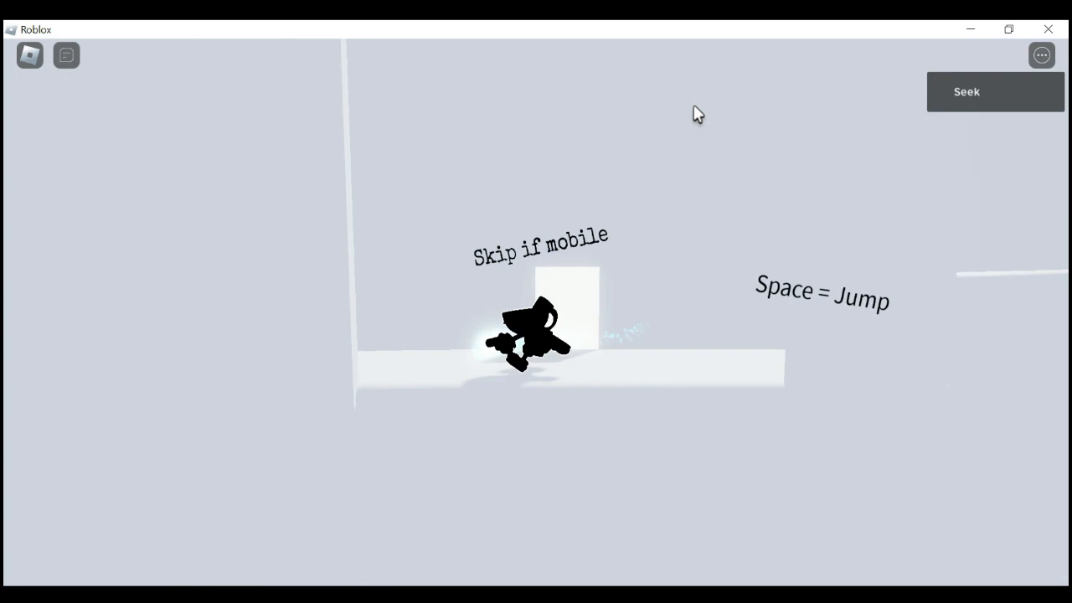
Jump with Space to cross the white tutorial course.
key(space)
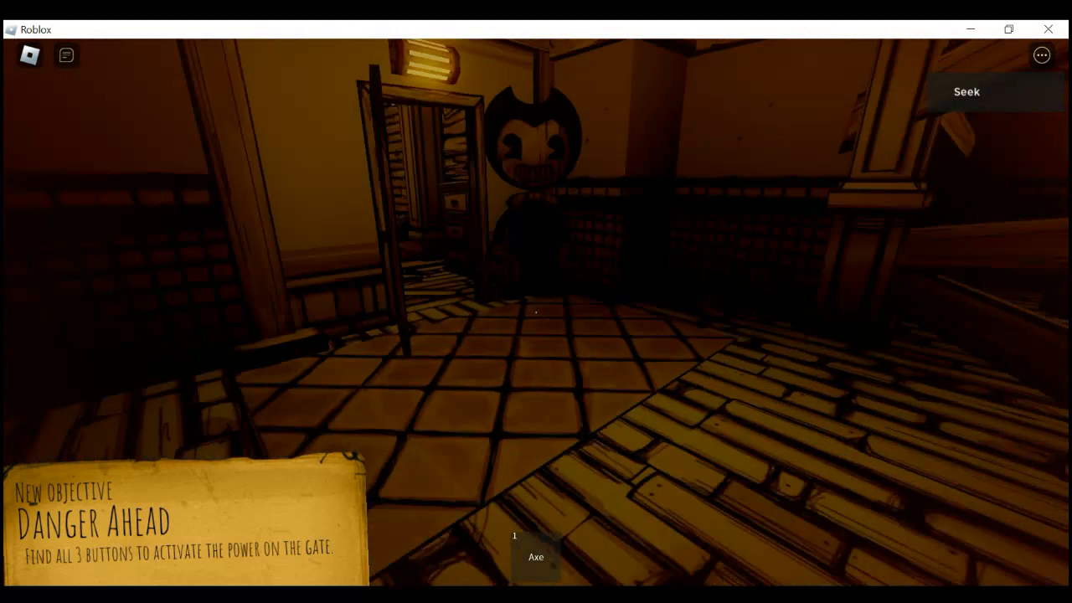
mouse_move(535, 302)
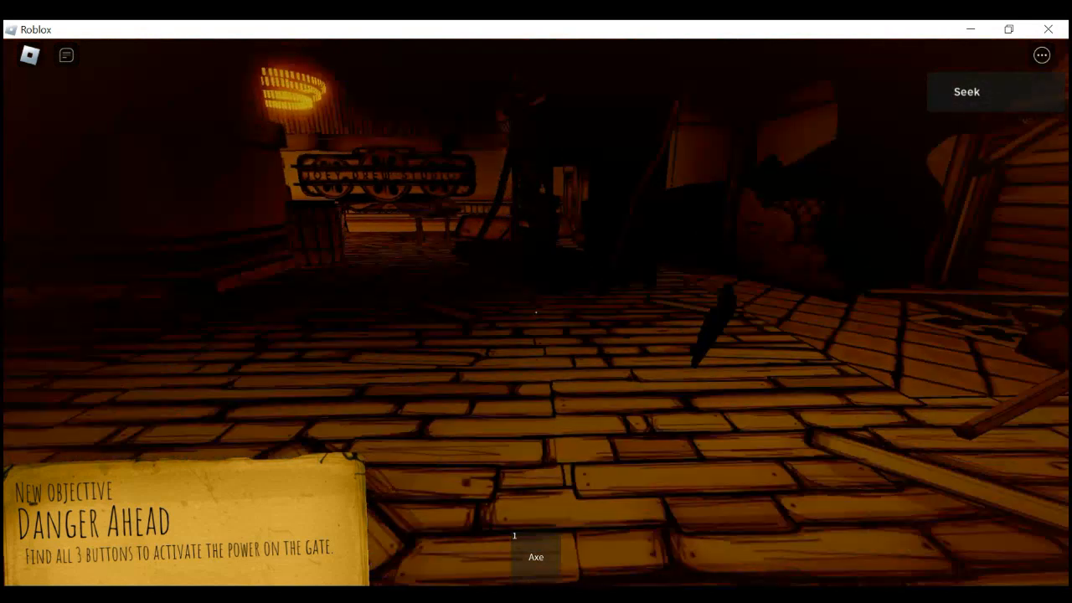
mouse_move(536, 301)
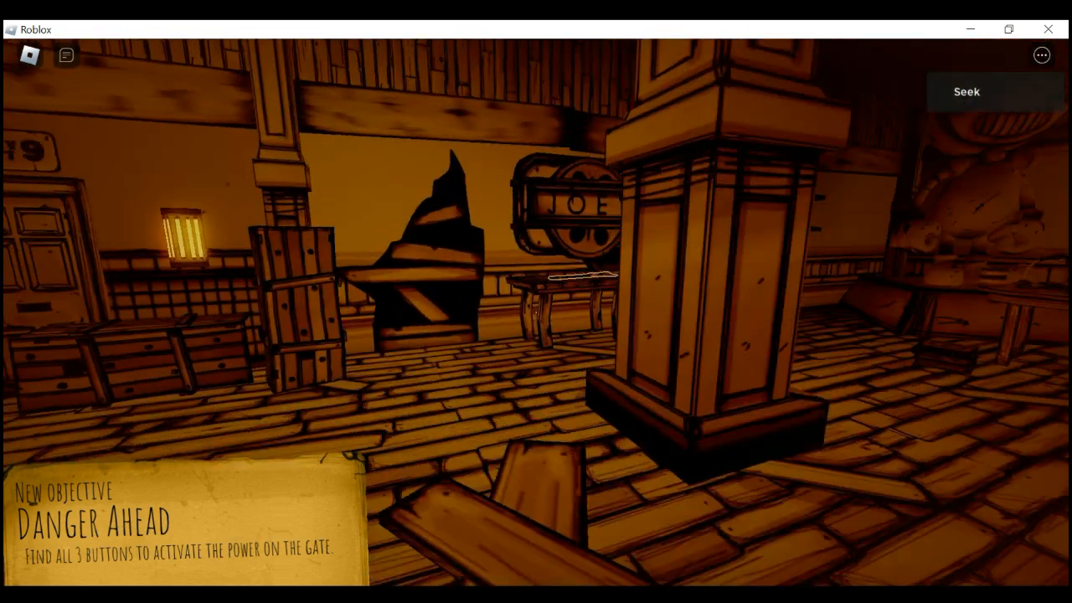
mouse_move(535, 301)
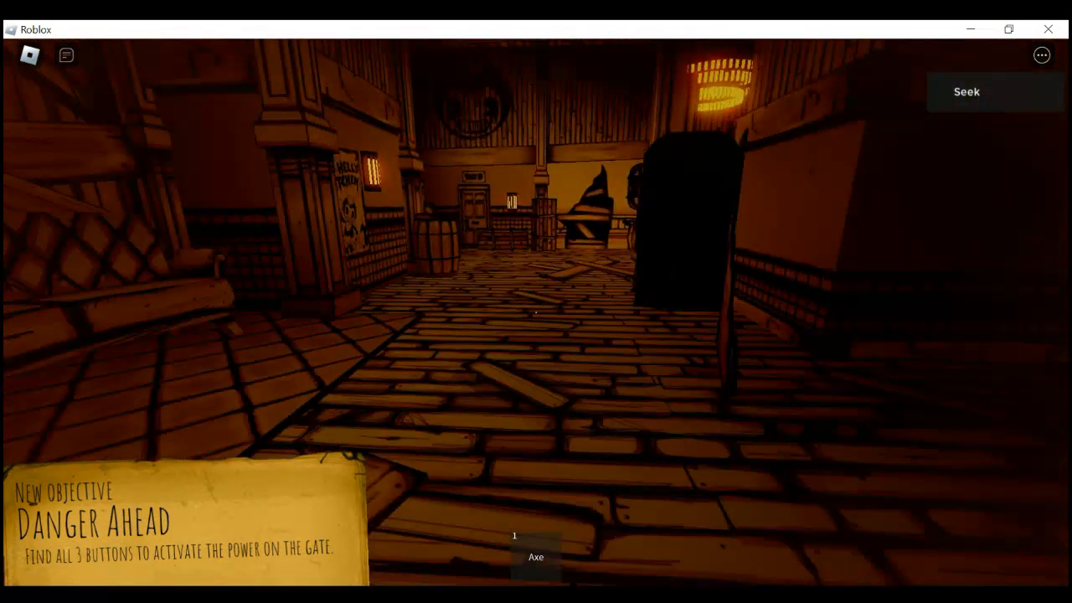
mouse_move(536, 301)
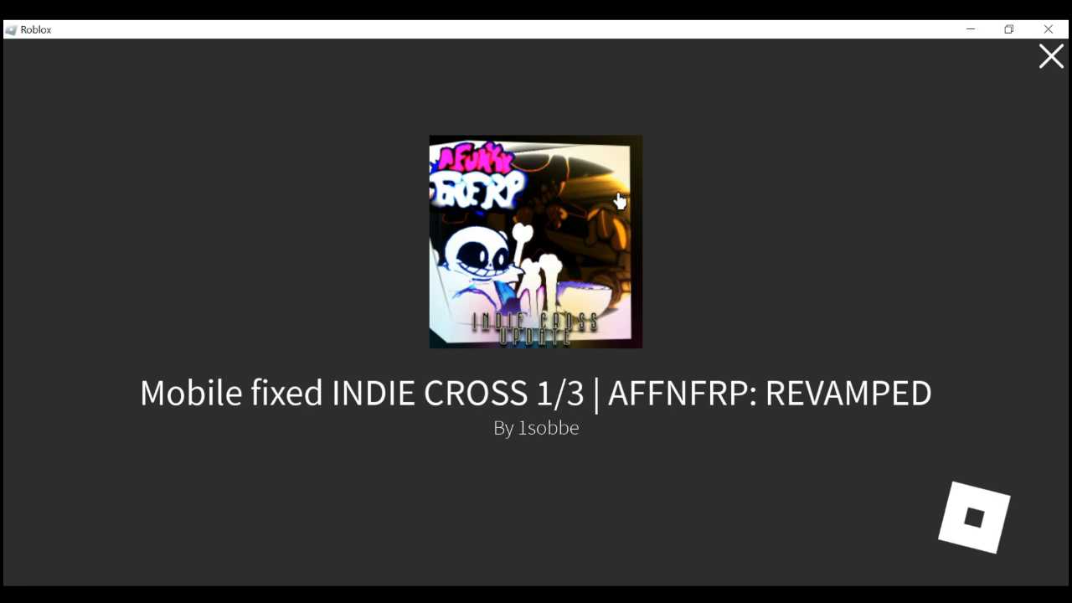
Wait for AFFNFRP: REVAMPED to load and spawn as Sans in the forest hub.
click(1050, 56)
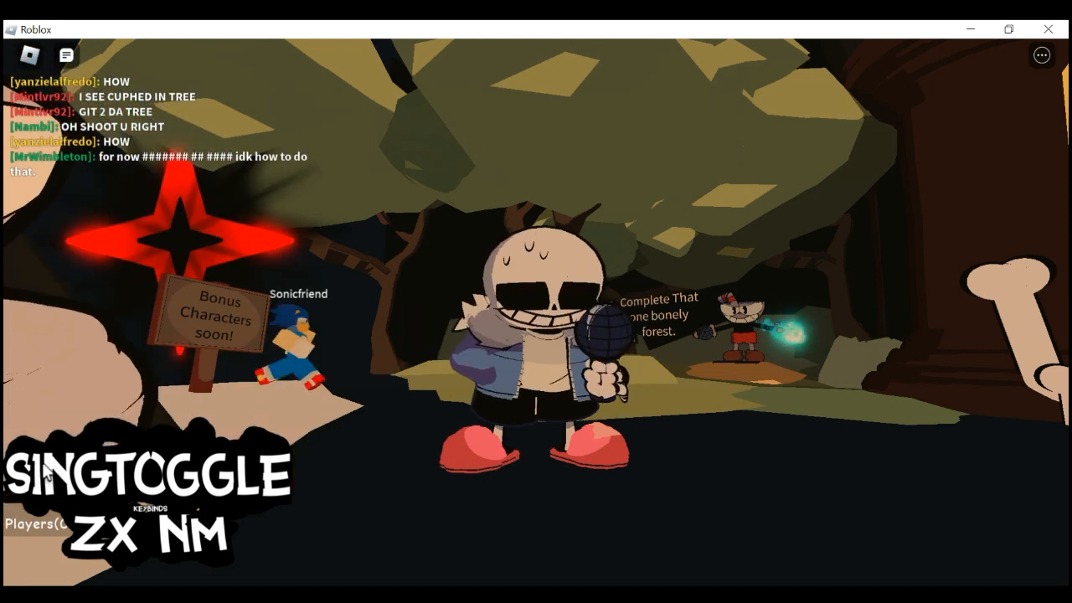
Reset the Bendy character from the Esc menu to respawn in the Halloween lobby.
key(Escape)
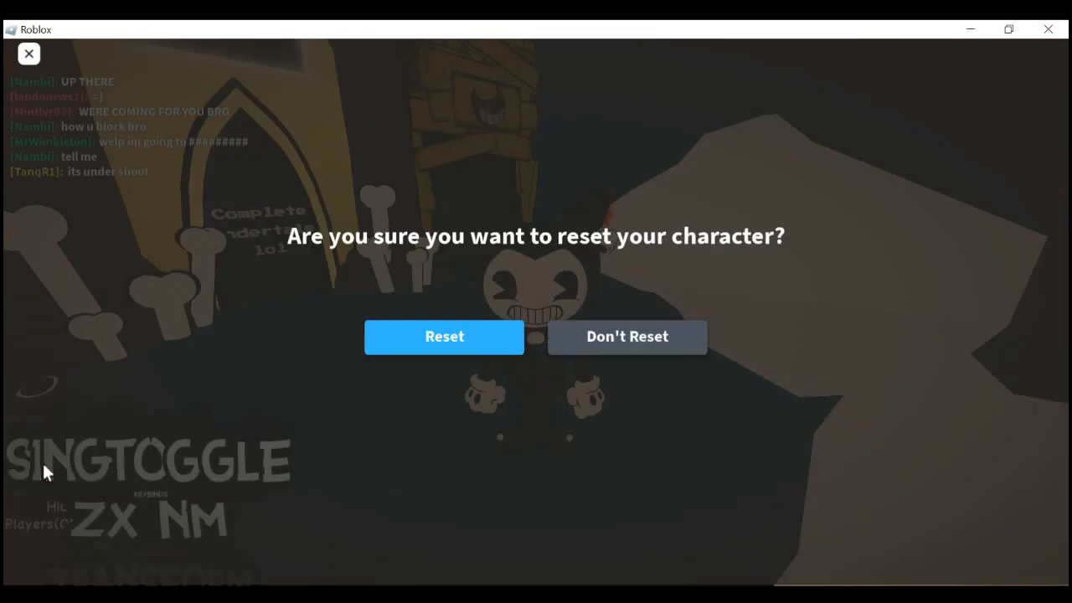
click(443, 335)
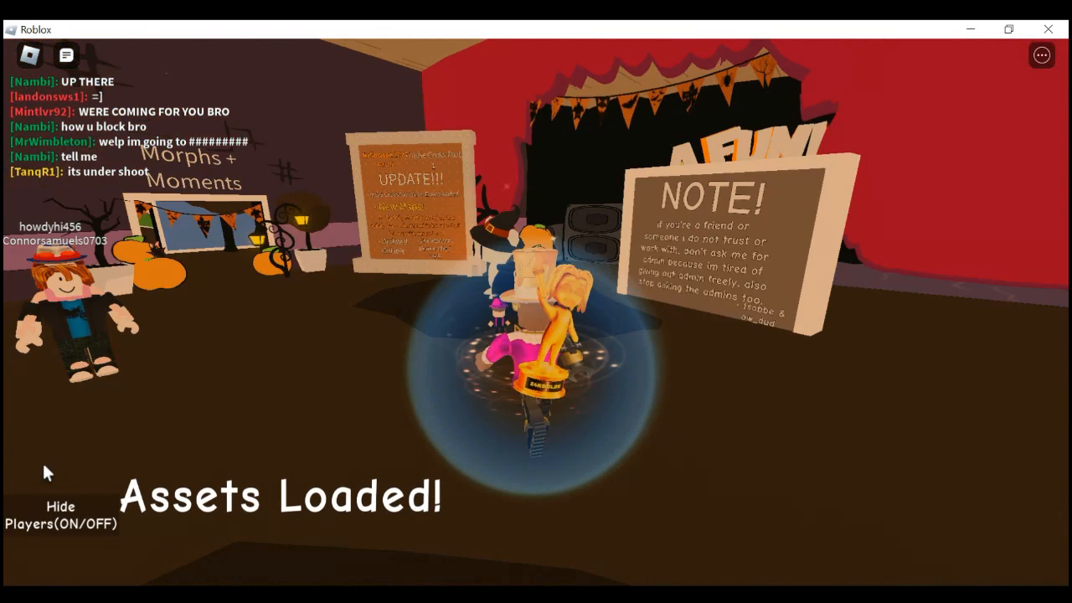